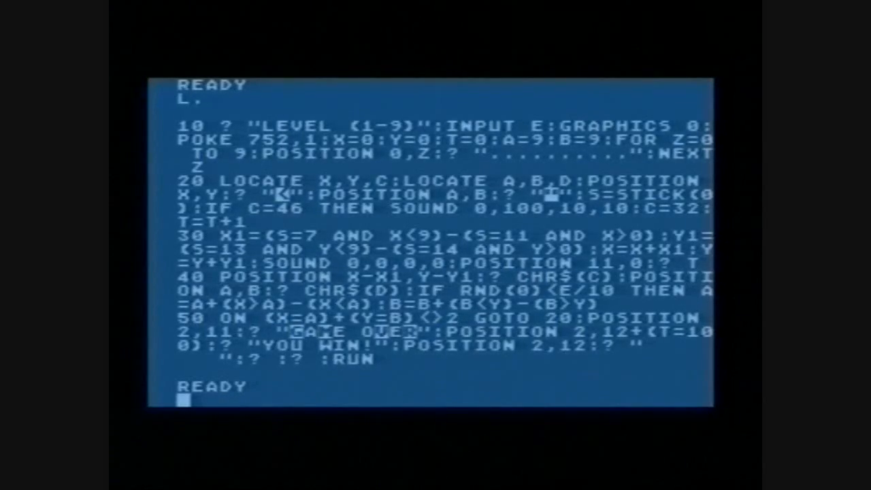
Step: Type R at the READY prompt to begin the RUN command
text(R)
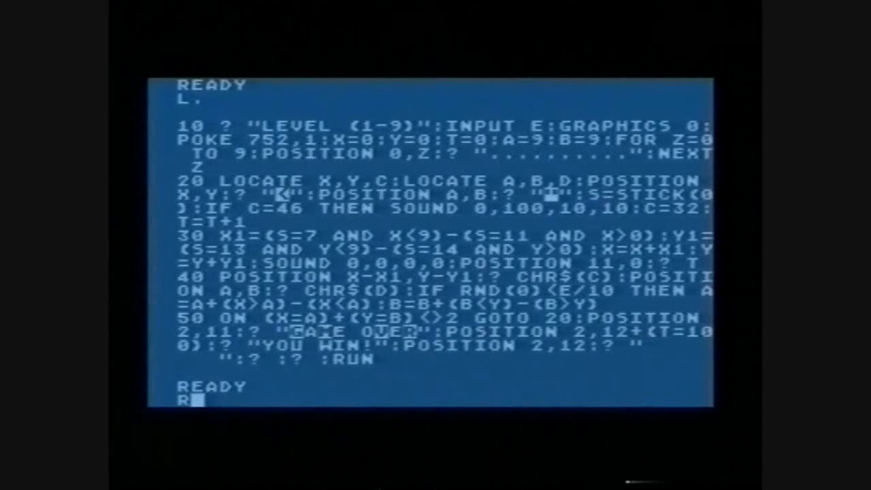
Step: Run Mini Pac-Man and play until GAME OVER with the counter at 81
key(Return)
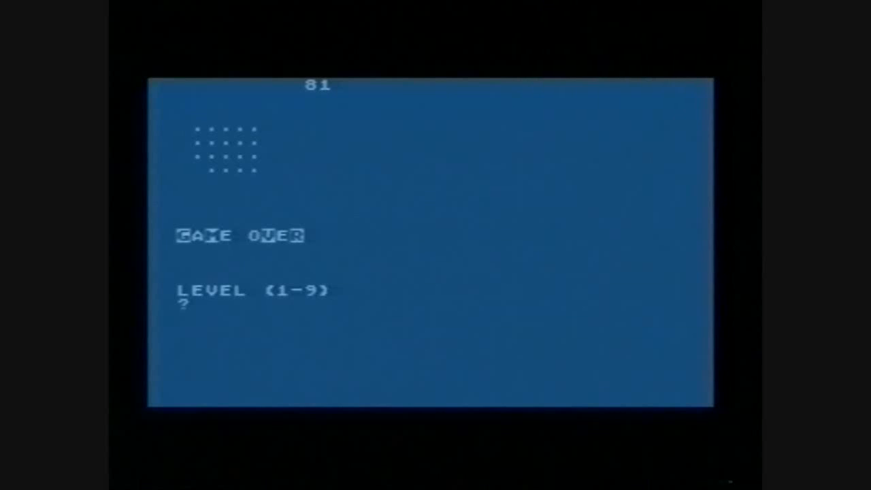
Step: Enter level 1 at the LEVEL (1-9) prompt to start a fresh game
text(1)
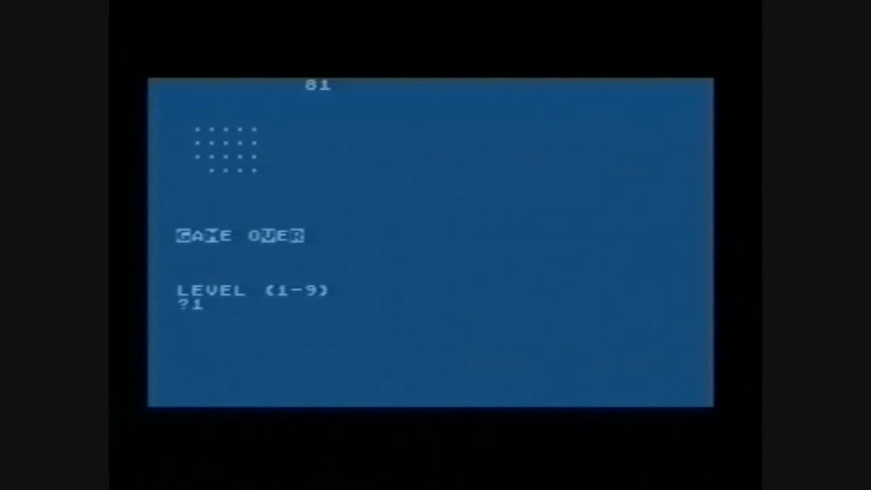
key(Return)
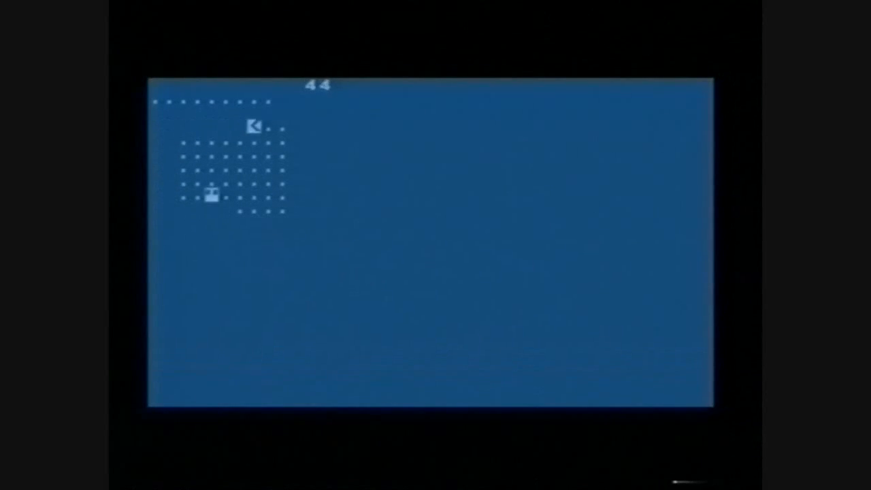